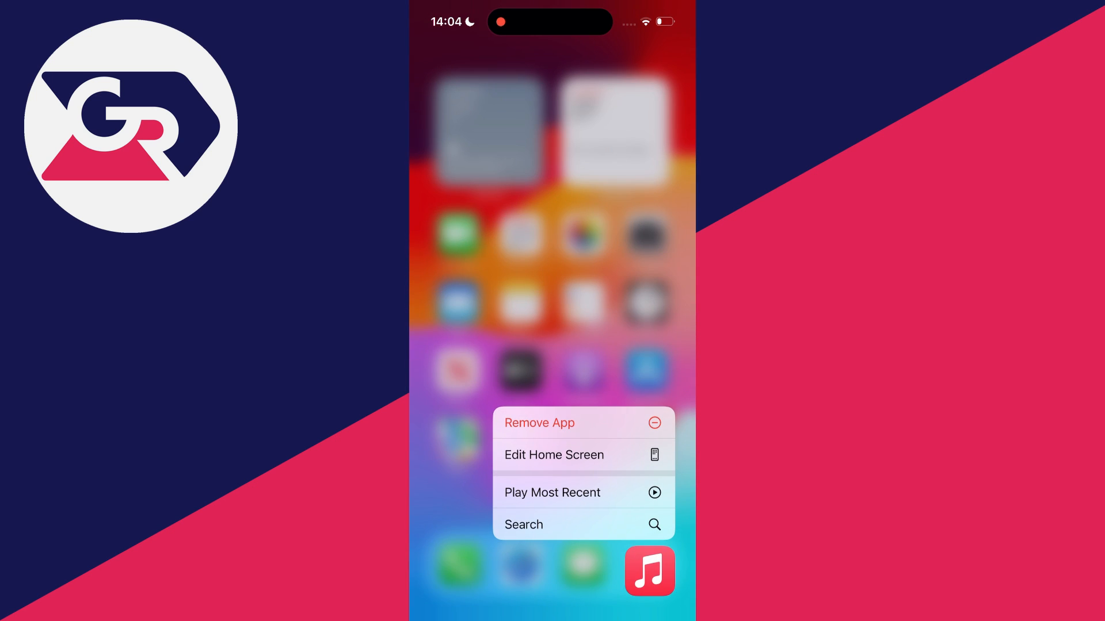
Dismiss the accidental Remove Music prompt and reach the empty Automation list in Shortcuts.
click(538, 422)
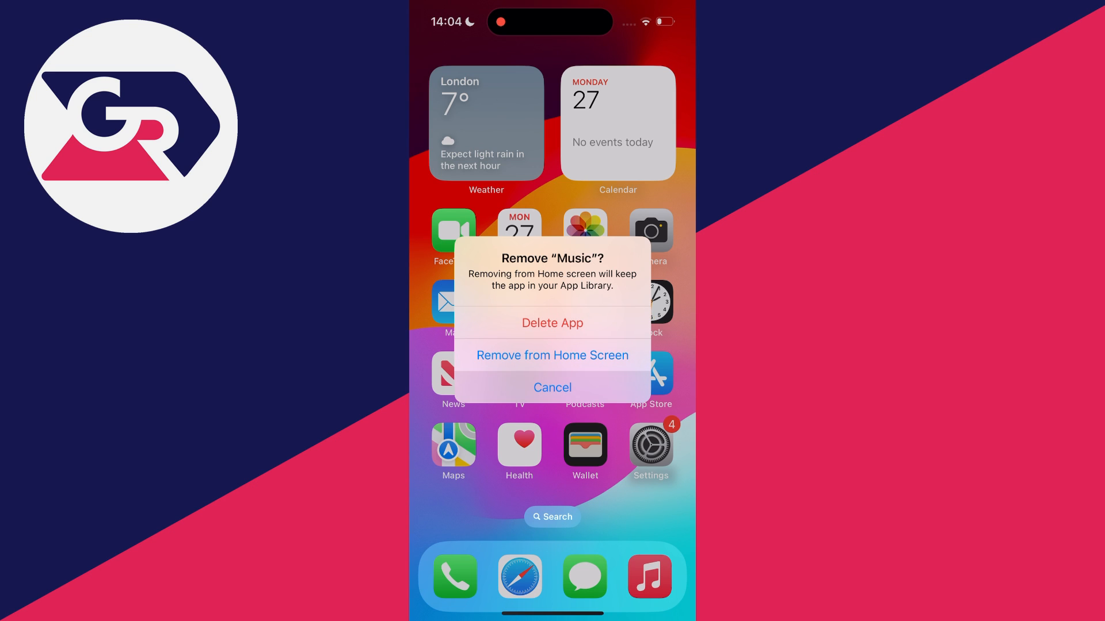
click(552, 387)
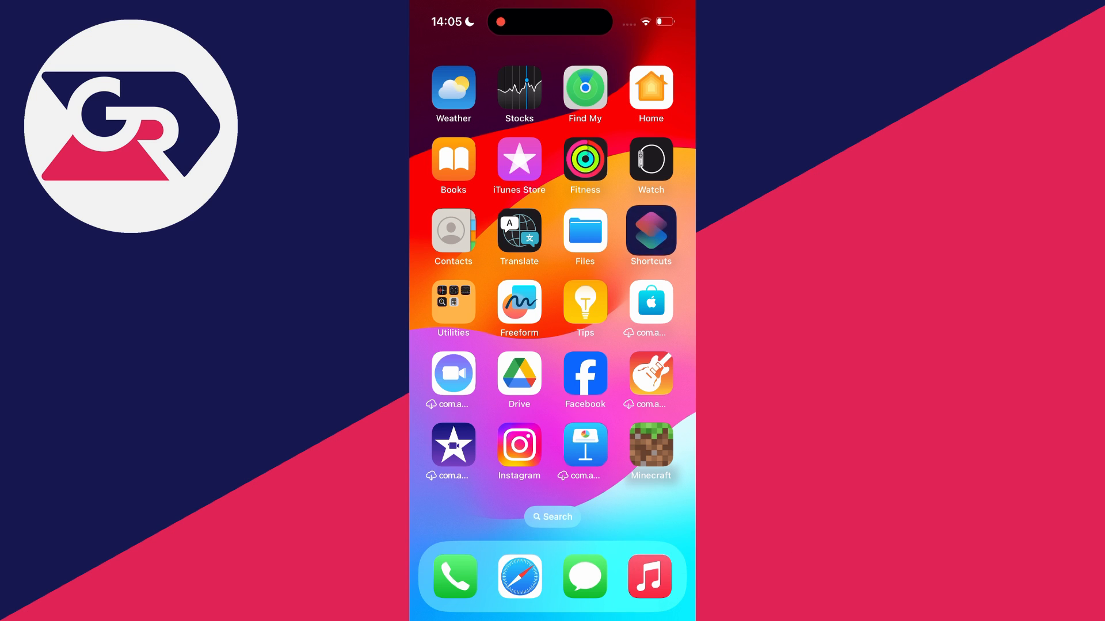
click(648, 232)
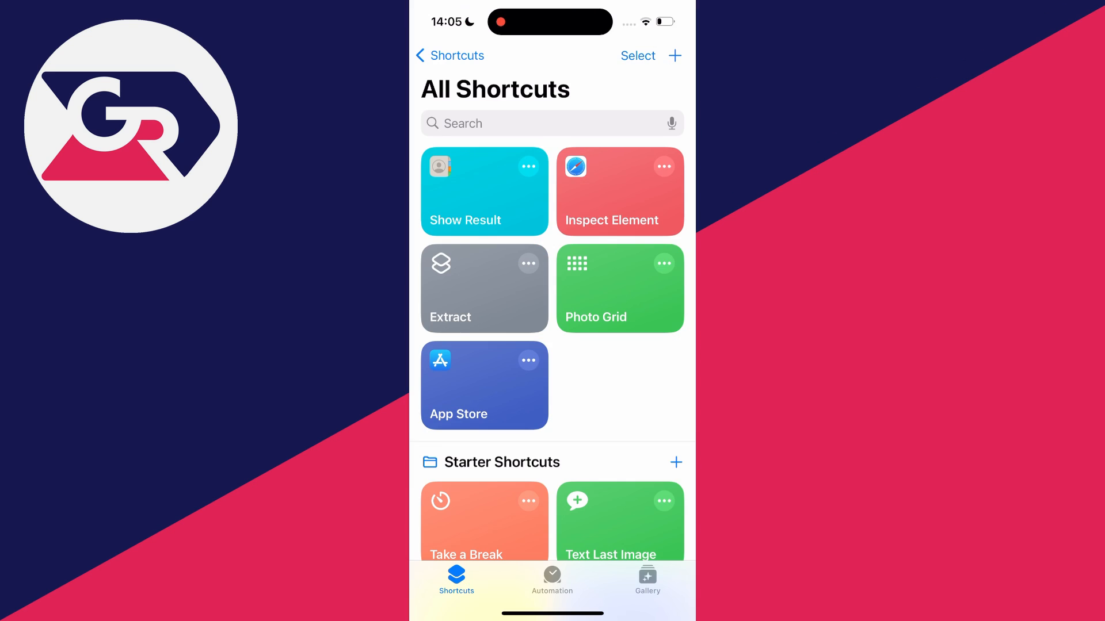
click(551, 580)
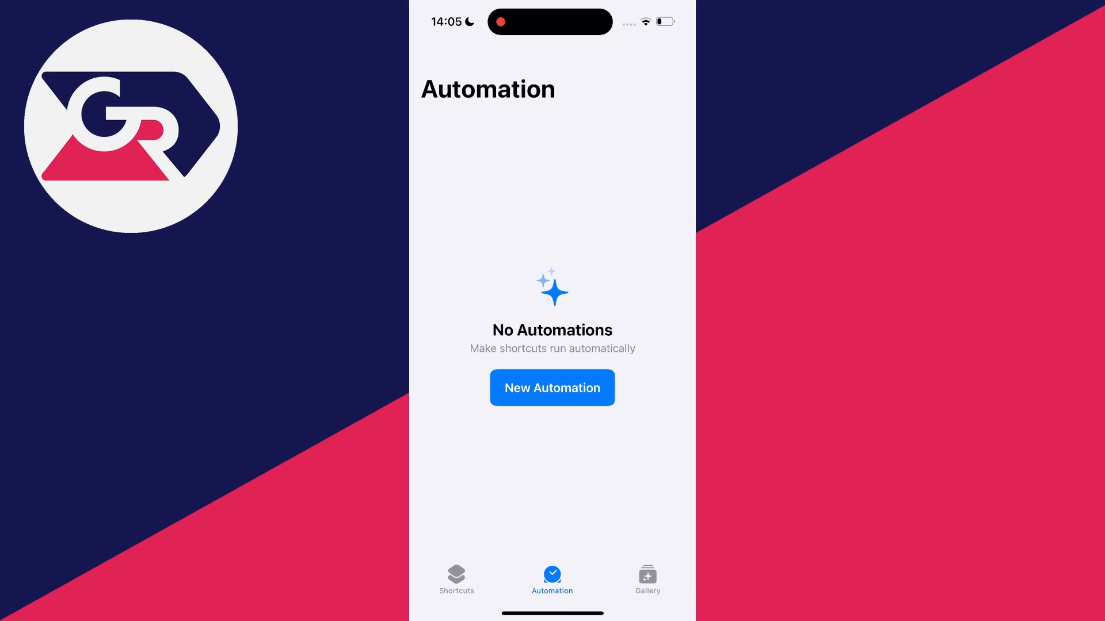
Create a Bluetooth automation for Any Device, Is Connected, set to Run Immediately.
click(551, 388)
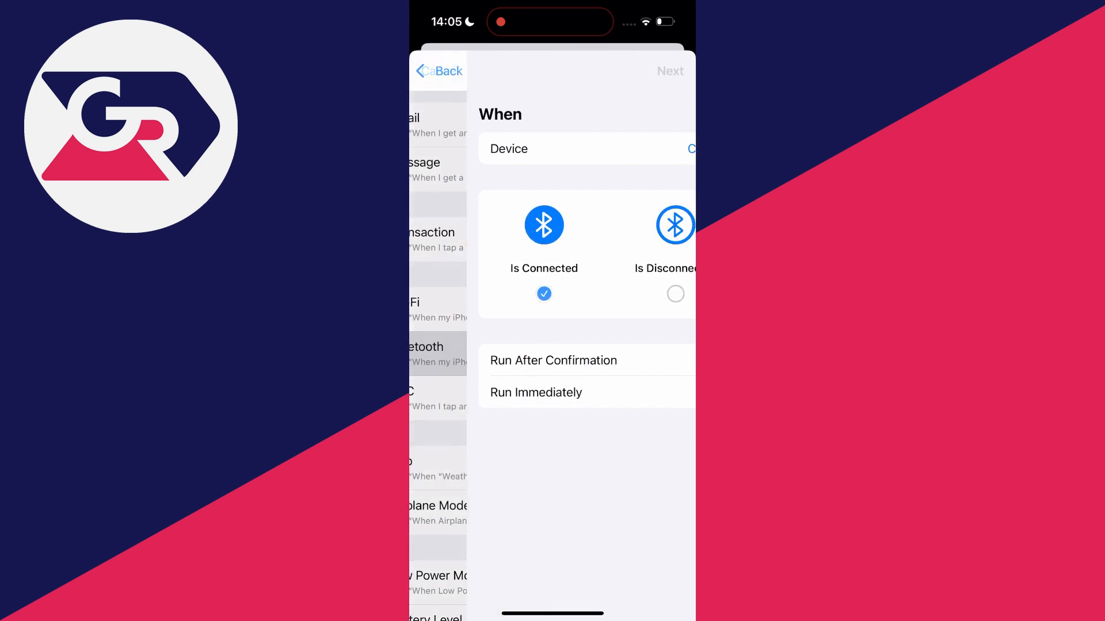
click(586, 148)
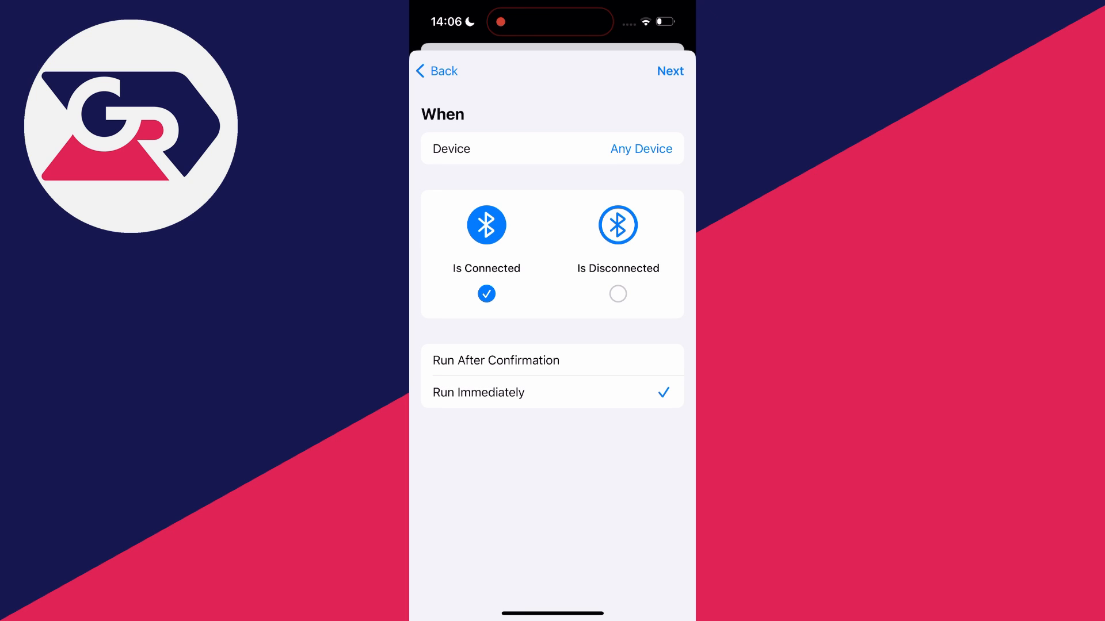
click(668, 70)
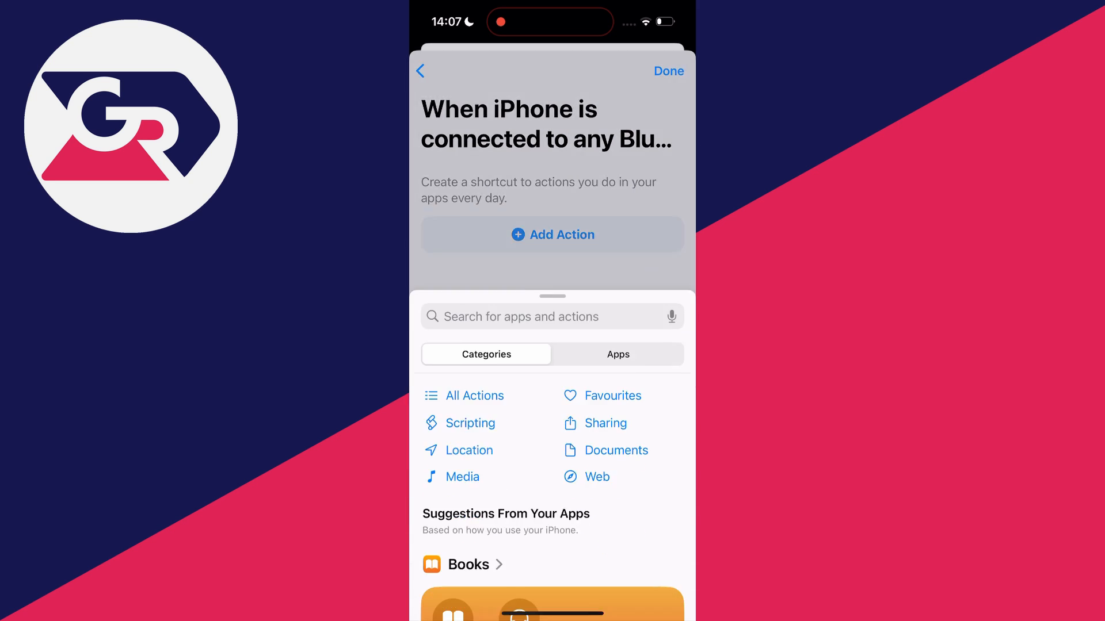
Add the Media Play/Pause action by searching 'Playp'.
click(550, 316)
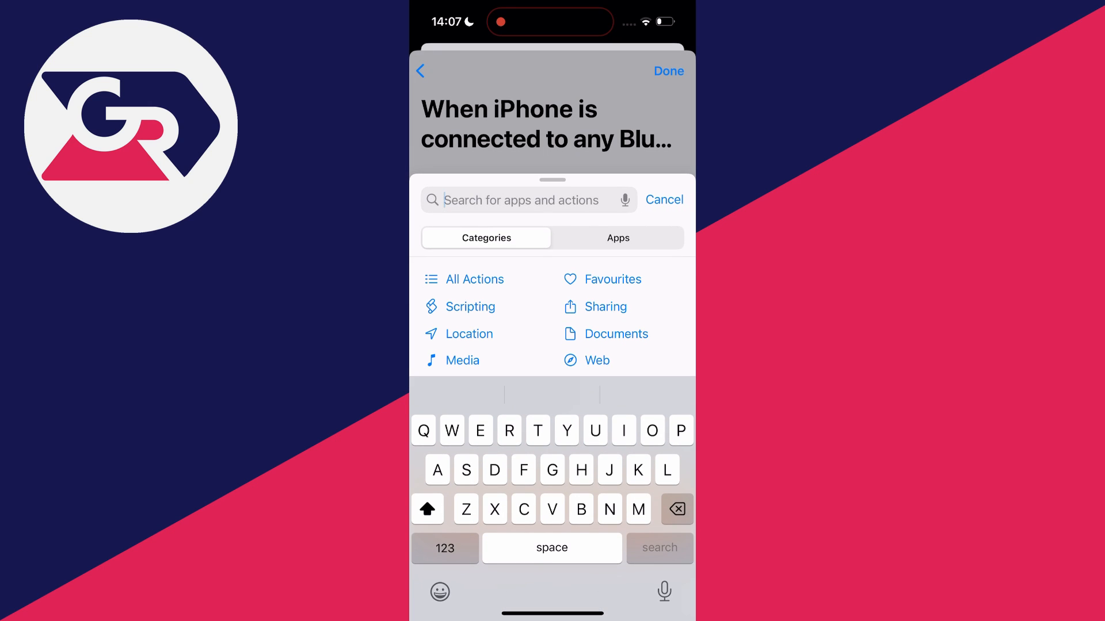
text(Play/)
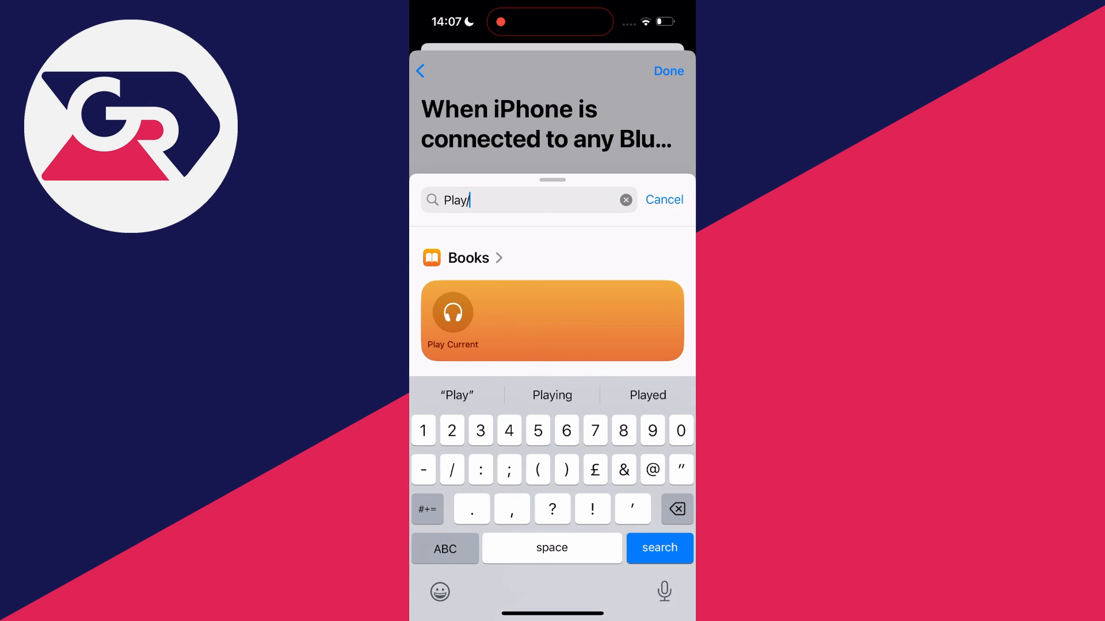
text(p)
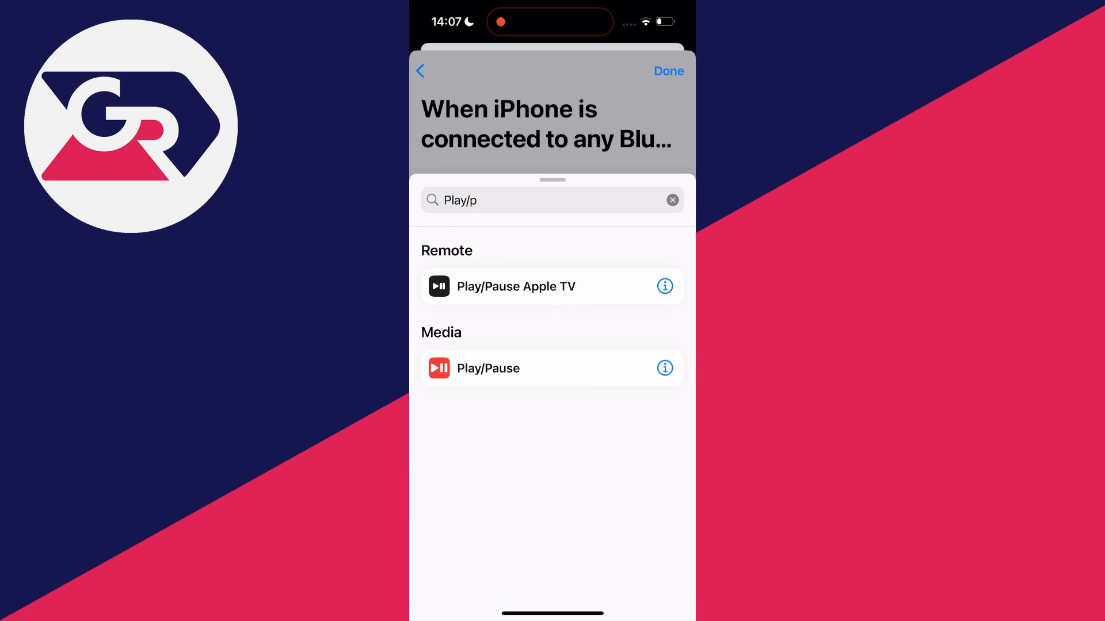
click(487, 368)
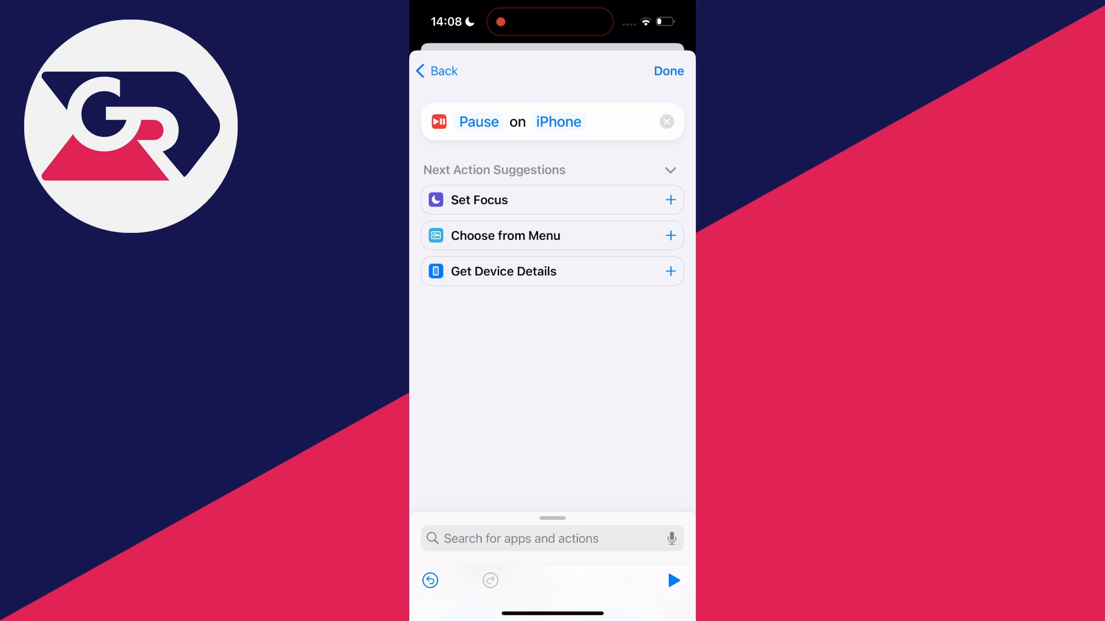
Save the automation and reopen it from the Personal list to review its trigger and action.
click(667, 71)
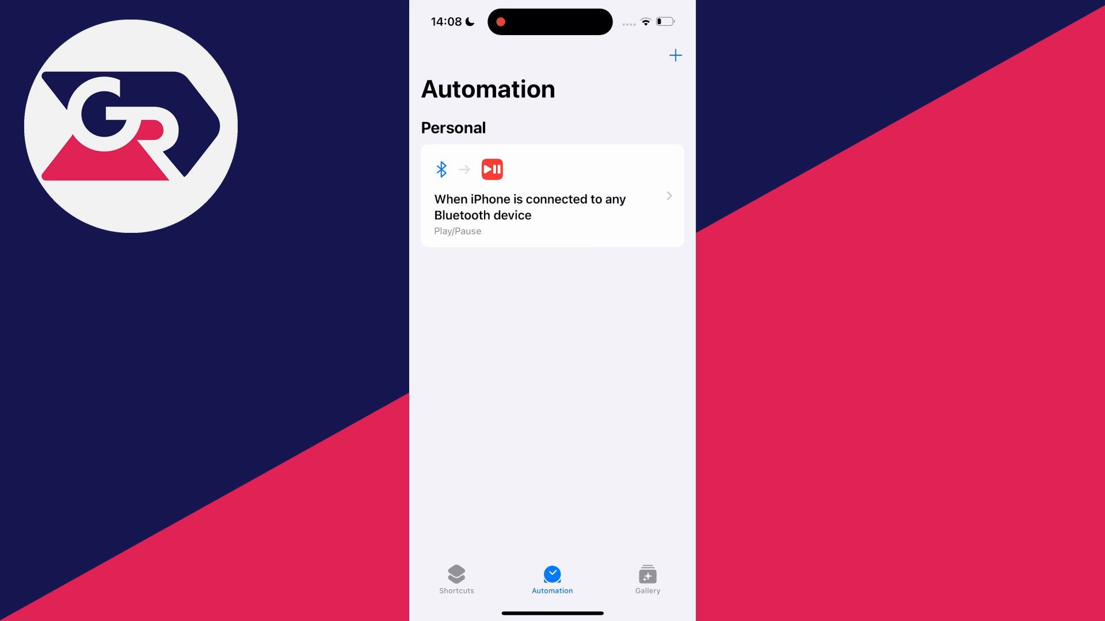
click(551, 196)
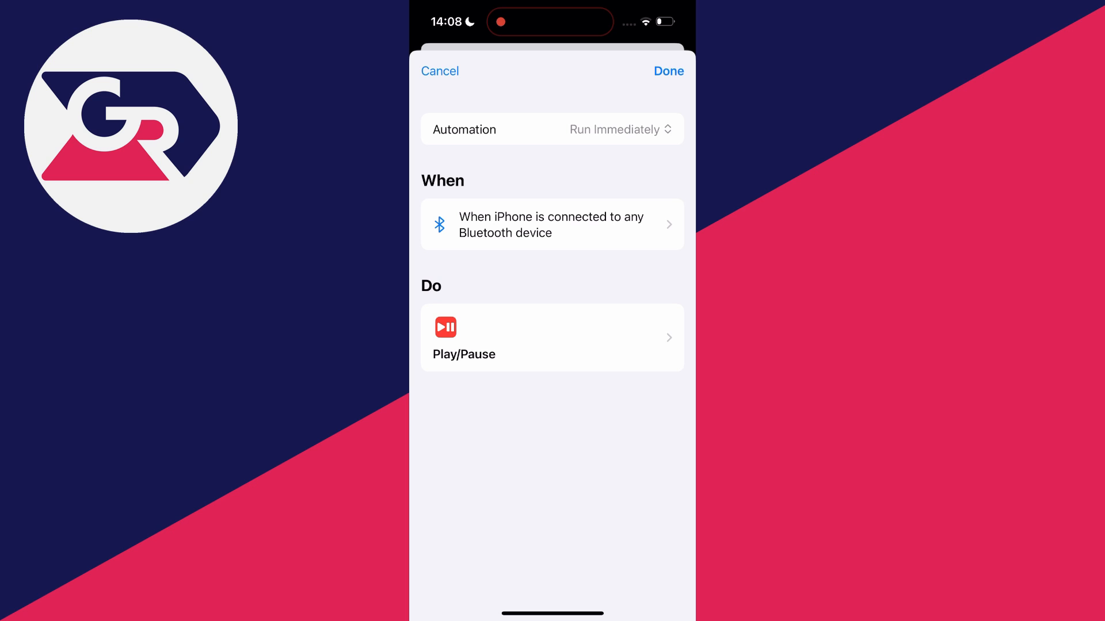
click(666, 71)
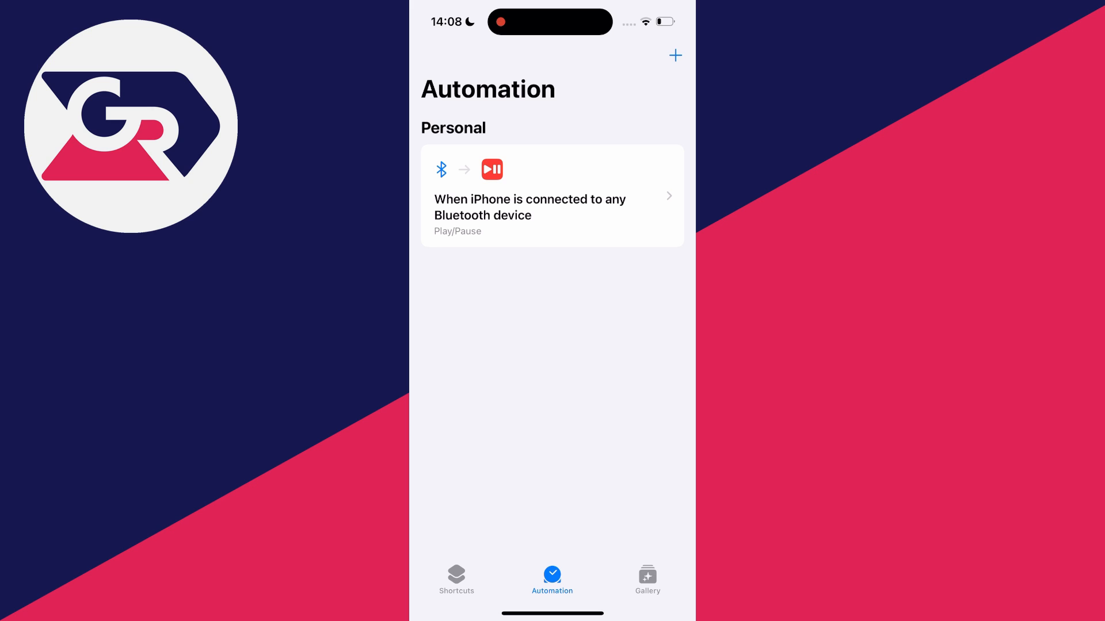
click(551, 196)
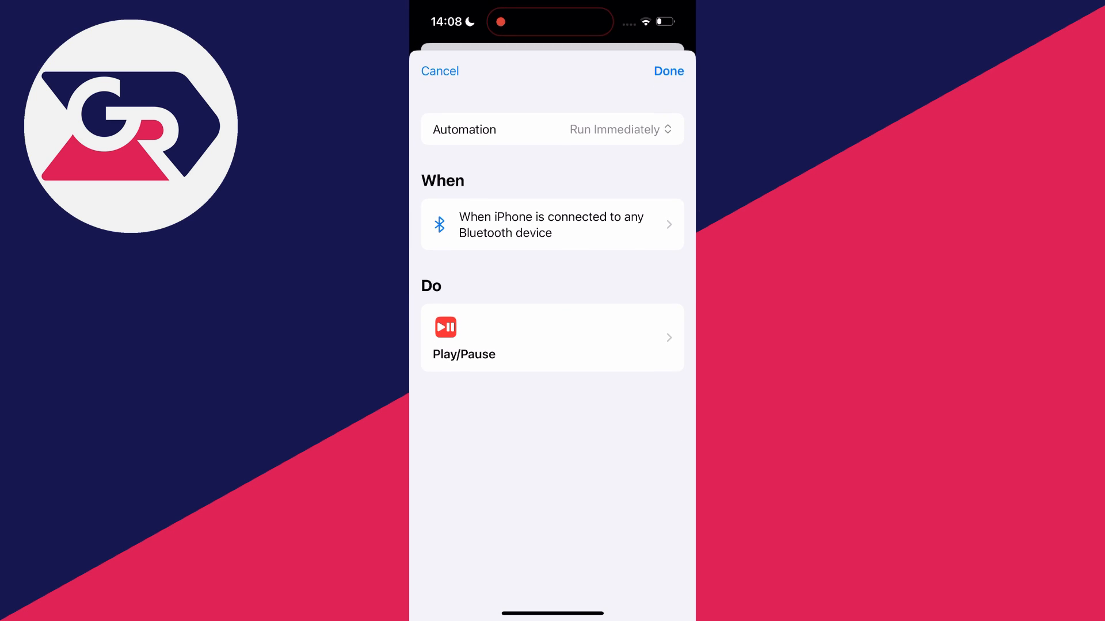